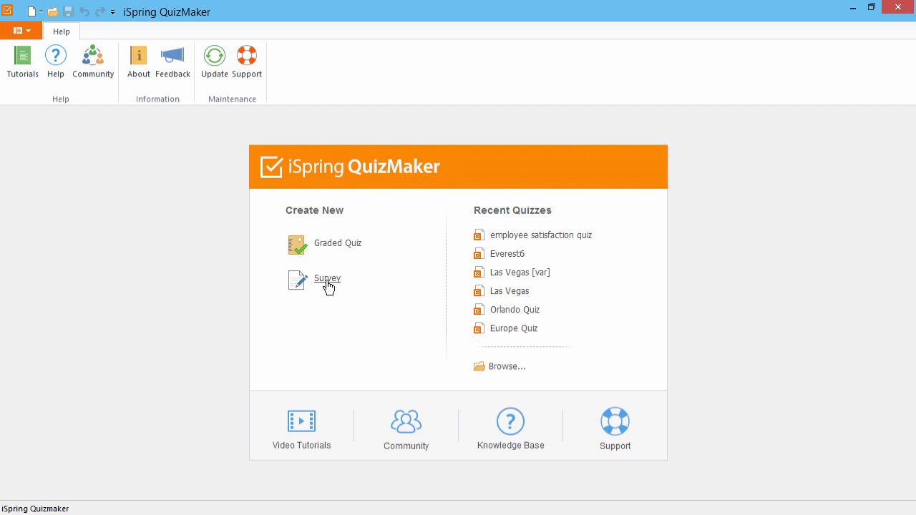
Step: Create a new blank survey project from the start screen
{"action": "left_click", "coordinate": [327, 279]}
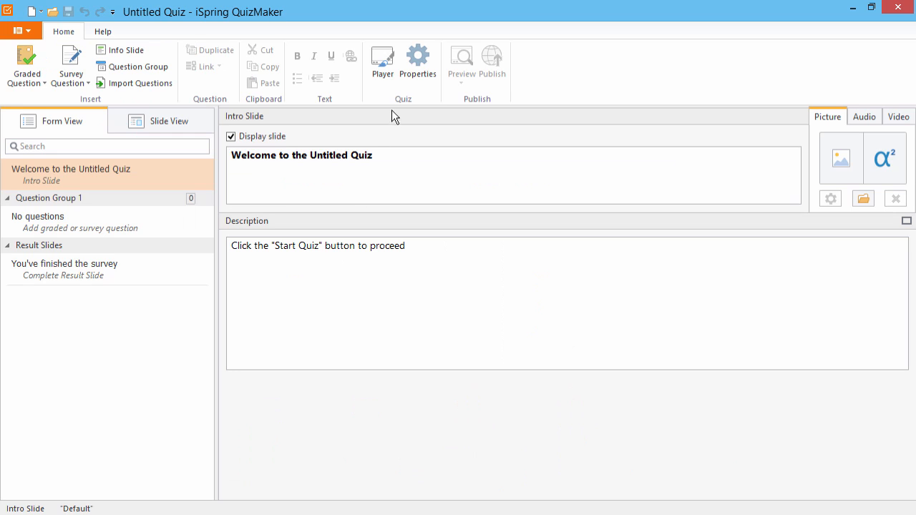
Step: Title the survey 'Employee Satisfaction Survey' and enable asking for user information
{"action": "left_click", "coordinate": [418, 63]}
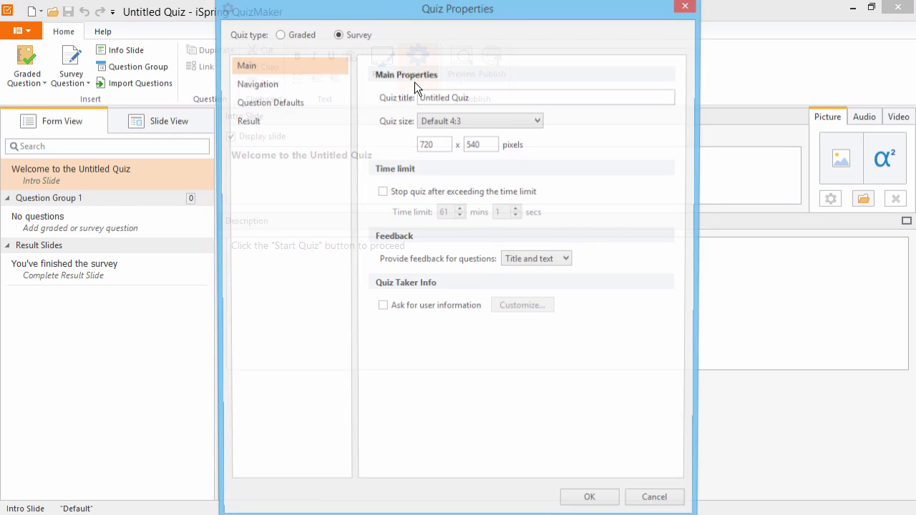
{"action": "type", "text": "Employee Satisfaction Survey"}
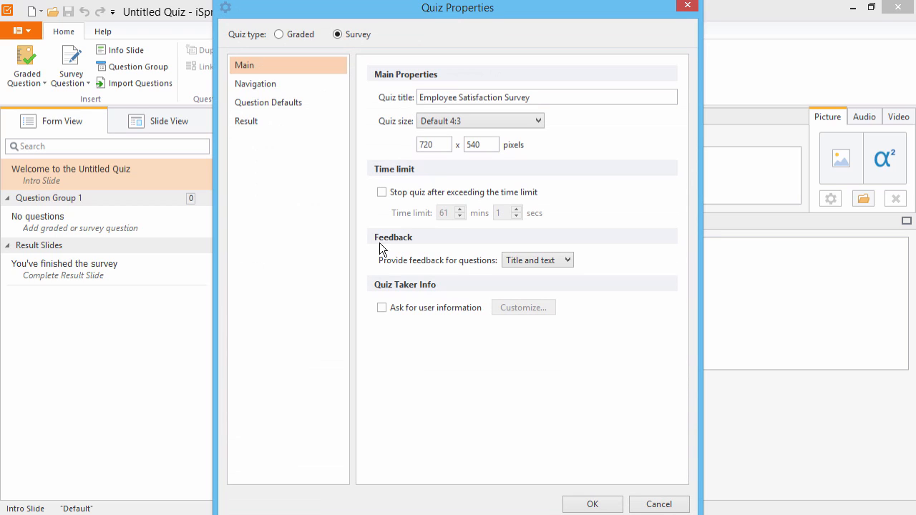
{"action": "left_click", "coordinate": [380, 308]}
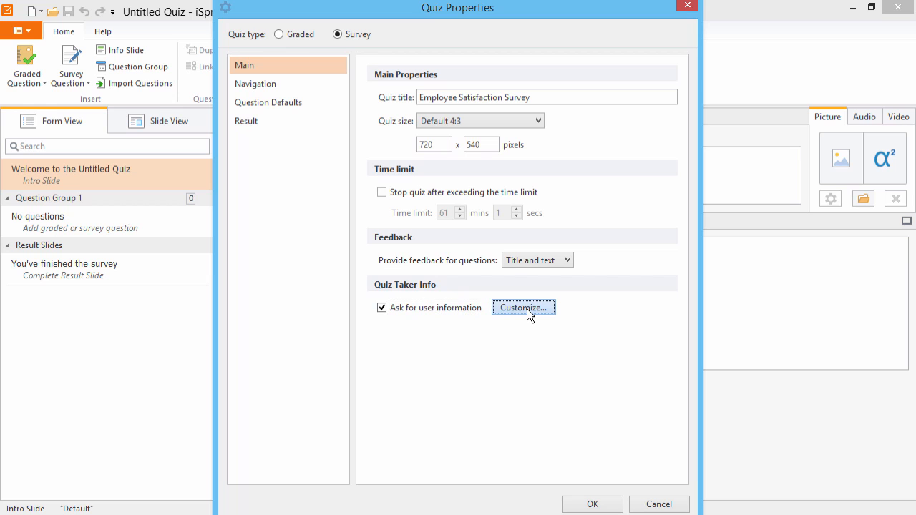
Step: Make Department and Job Title mandatory fields on the quiz-taker form and confirm
{"action": "left_click", "coordinate": [524, 306]}
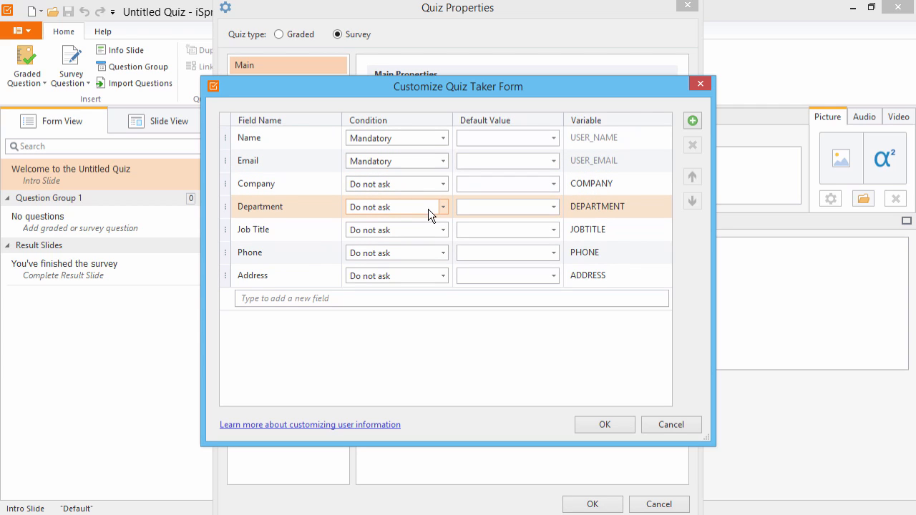
{"action": "left_click", "coordinate": [442, 206]}
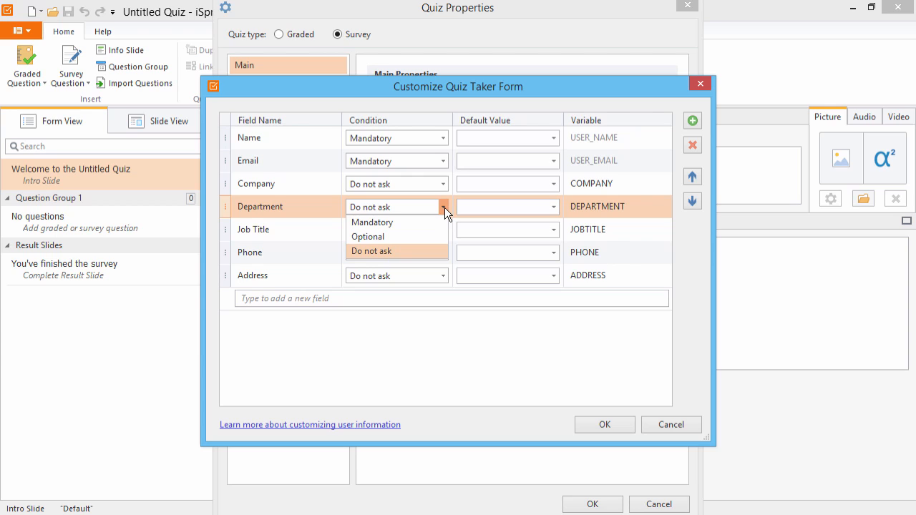
{"action": "left_click", "coordinate": [372, 222]}
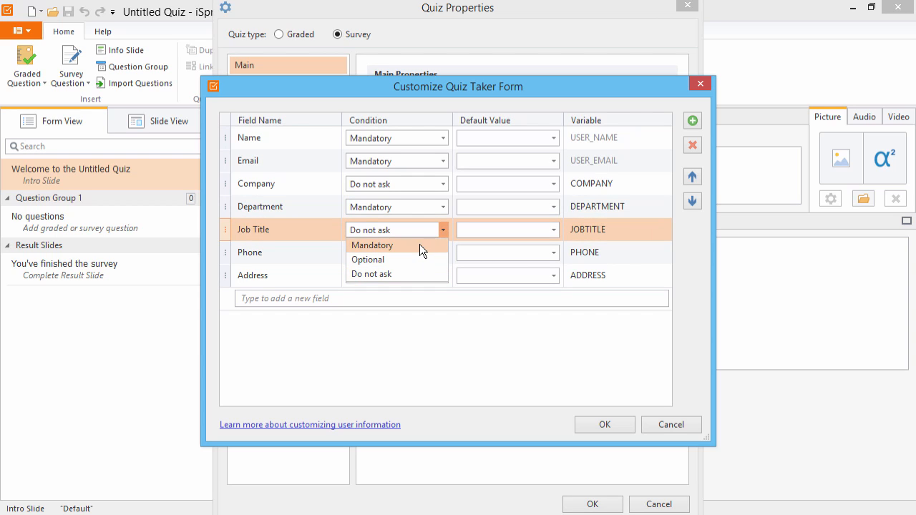
{"action": "left_click", "coordinate": [372, 244]}
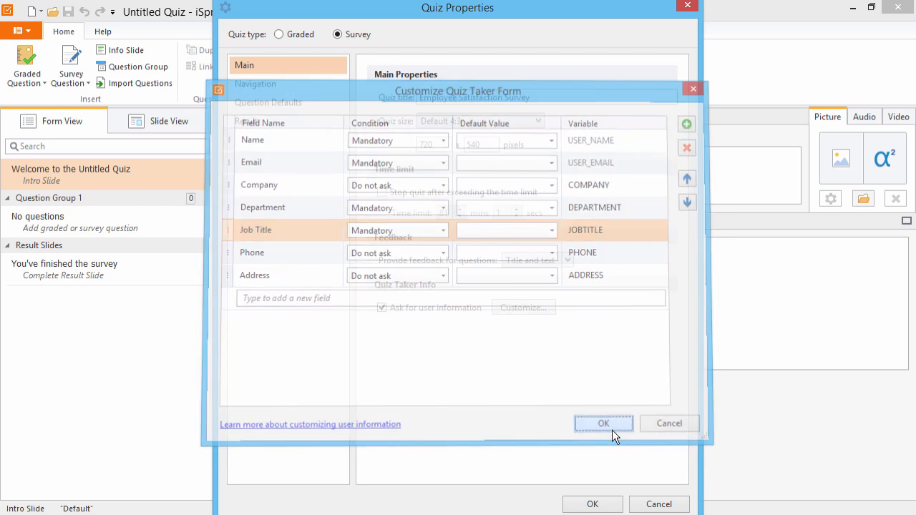
{"action": "left_click", "coordinate": [604, 423]}
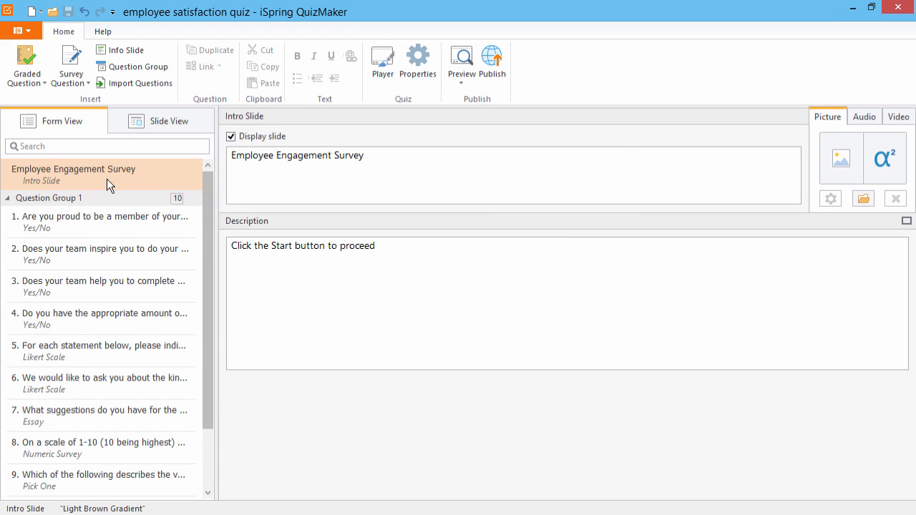
Step: Review the first Yes/No question, then the Likert scale question with its satisfaction statements
{"action": "left_click", "coordinate": [101, 222]}
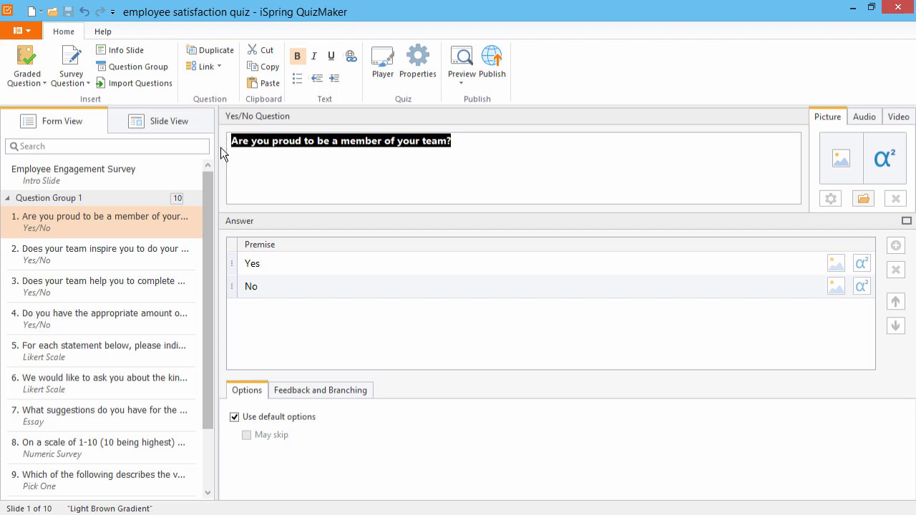
{"action": "left_click", "coordinate": [103, 351]}
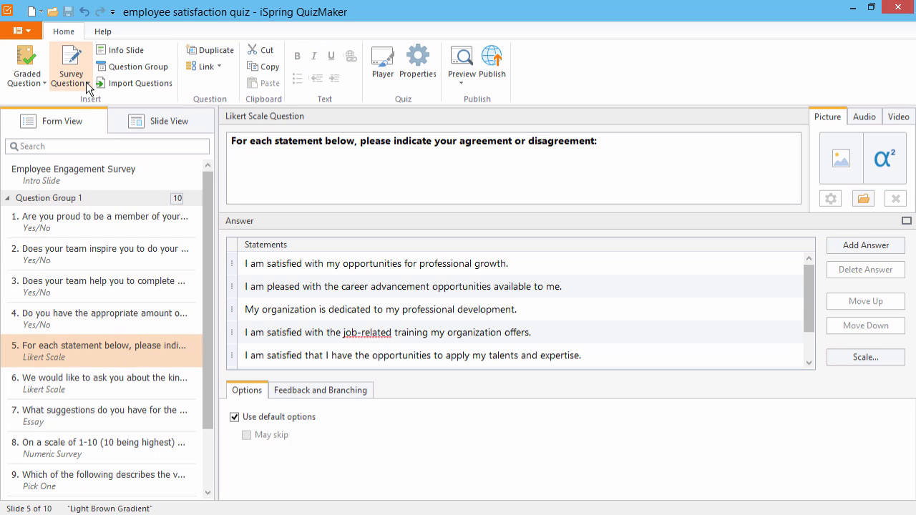
{"action": "left_click", "coordinate": [70, 69]}
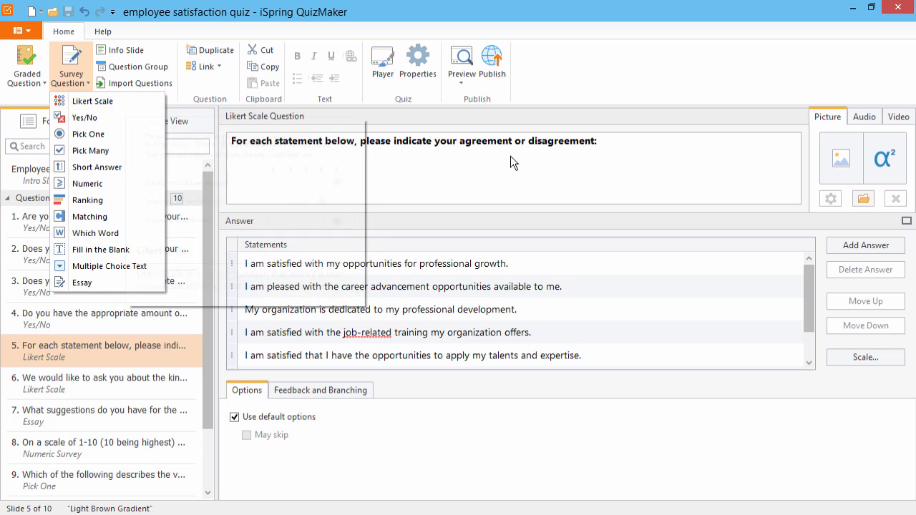
{"action": "triple_click", "coordinate": [413, 142]}
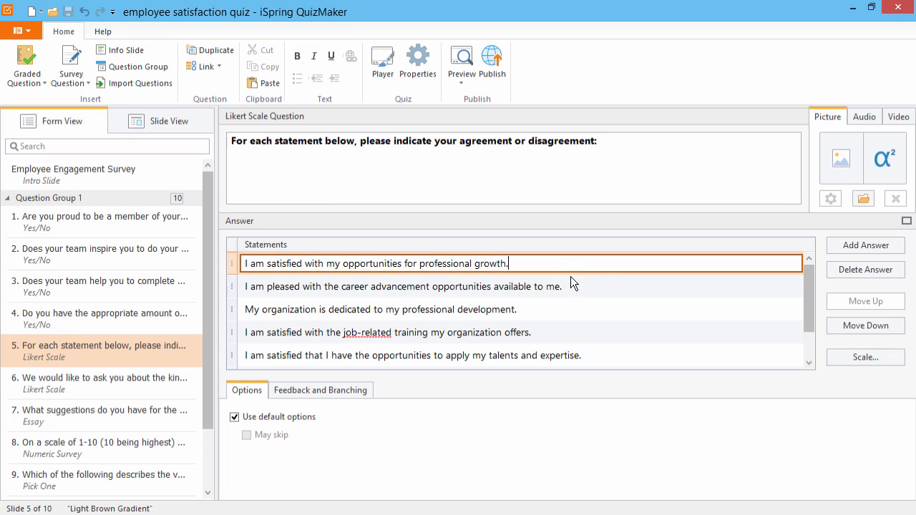
{"action": "left_click", "coordinate": [387, 332]}
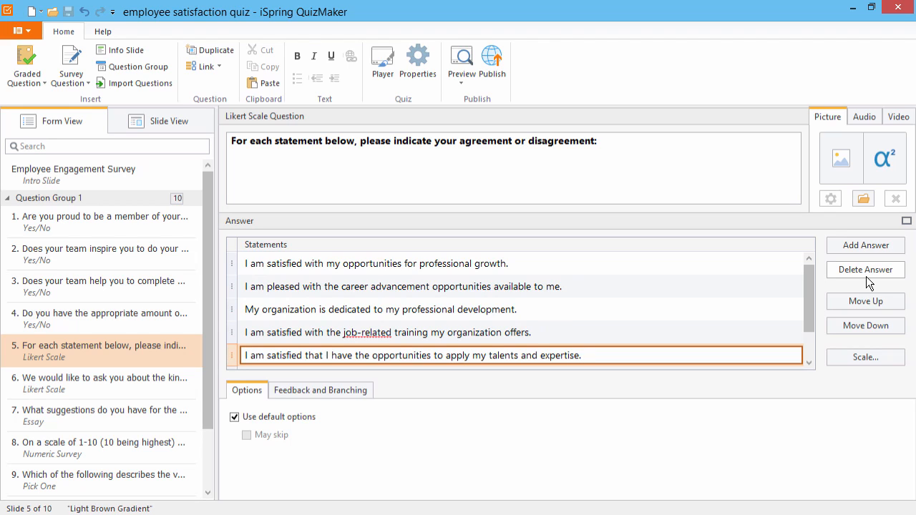
{"action": "mouse_move", "coordinate": [873, 336]}
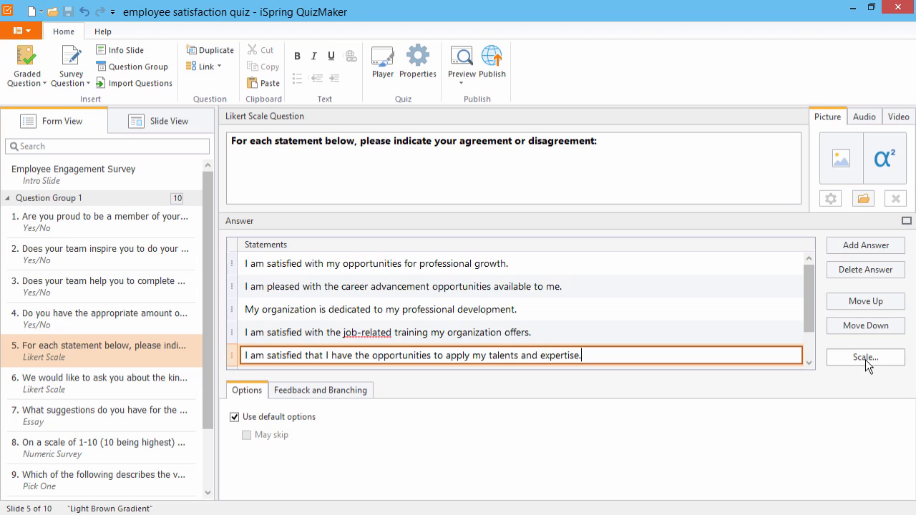
{"action": "left_click", "coordinate": [864, 358]}
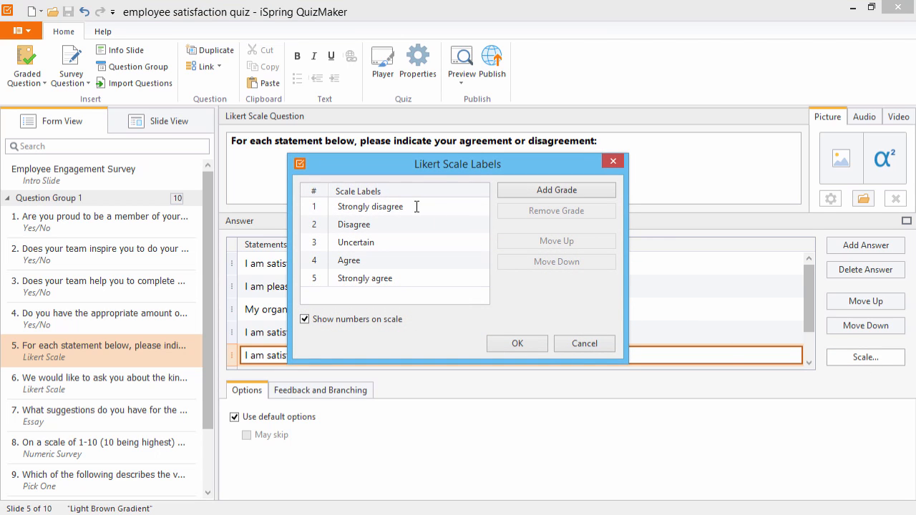
{"action": "left_click", "coordinate": [372, 223]}
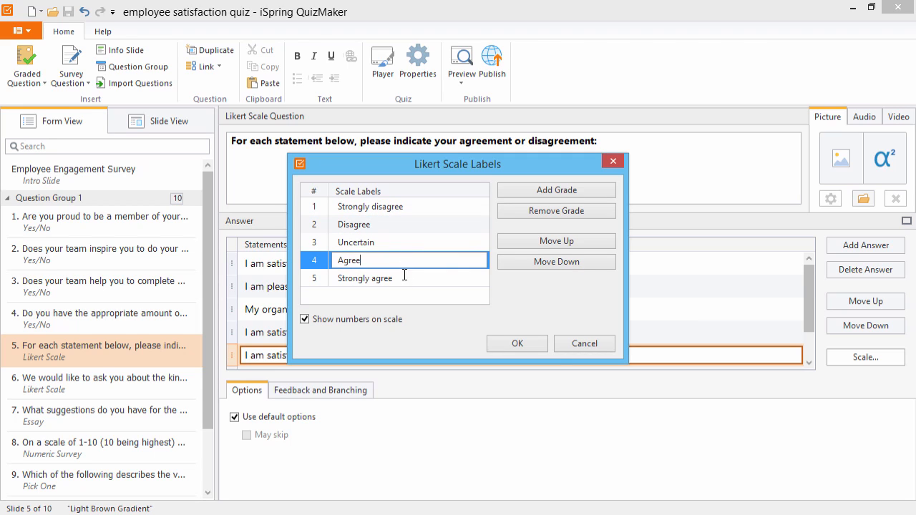
{"action": "left_click", "coordinate": [379, 277]}
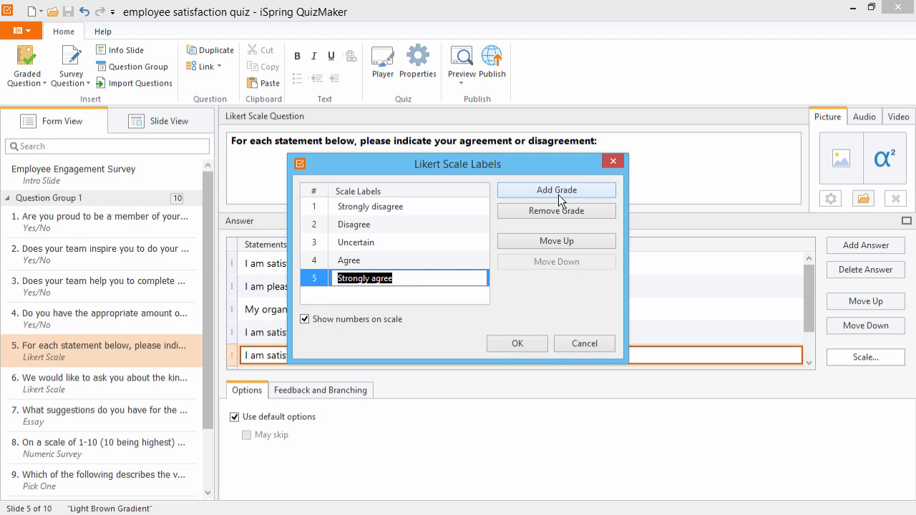
{"action": "mouse_move", "coordinate": [526, 215]}
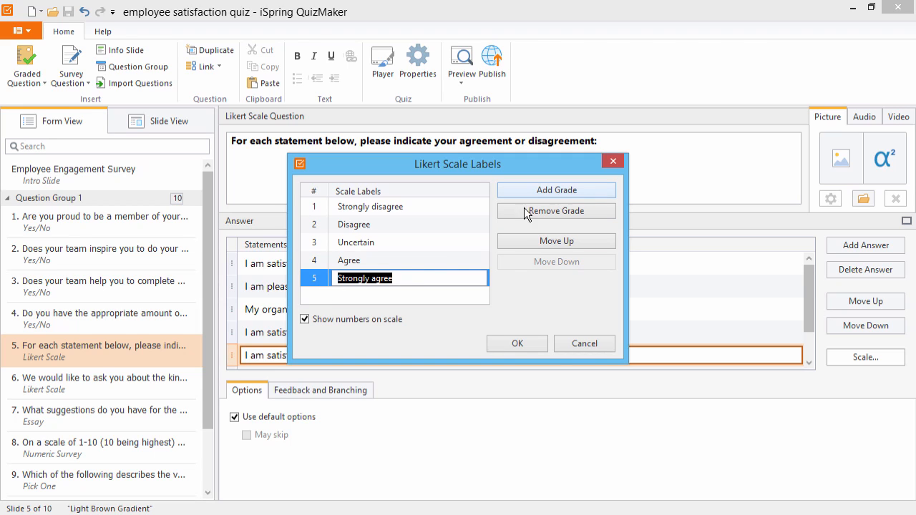
{"action": "left_click", "coordinate": [304, 318]}
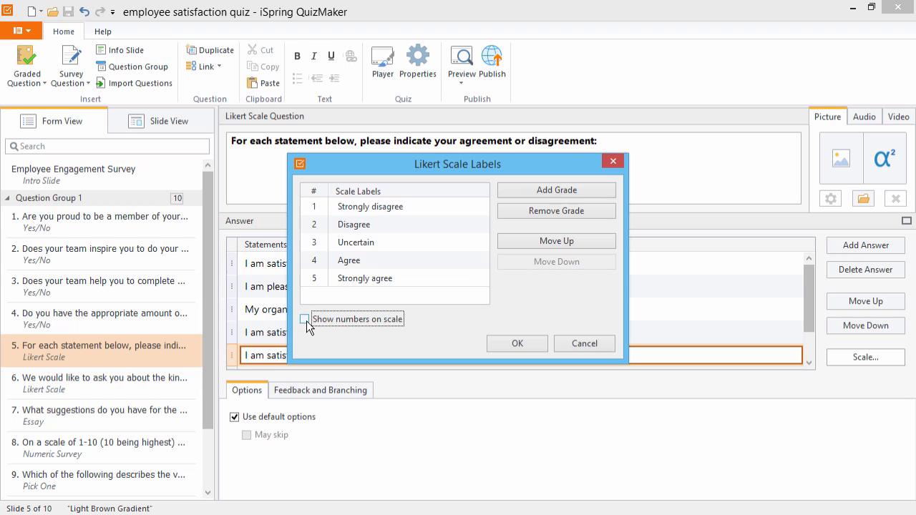
{"action": "left_click", "coordinate": [305, 318]}
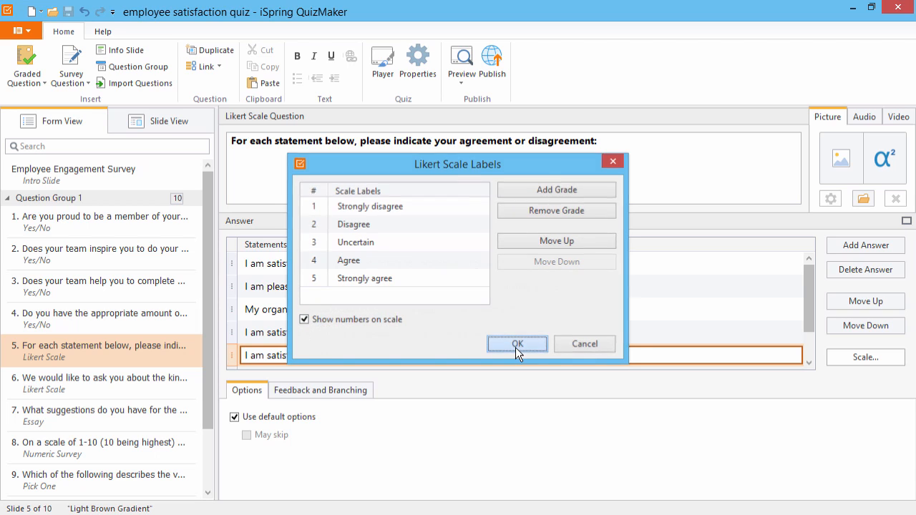
{"action": "left_click", "coordinate": [517, 343]}
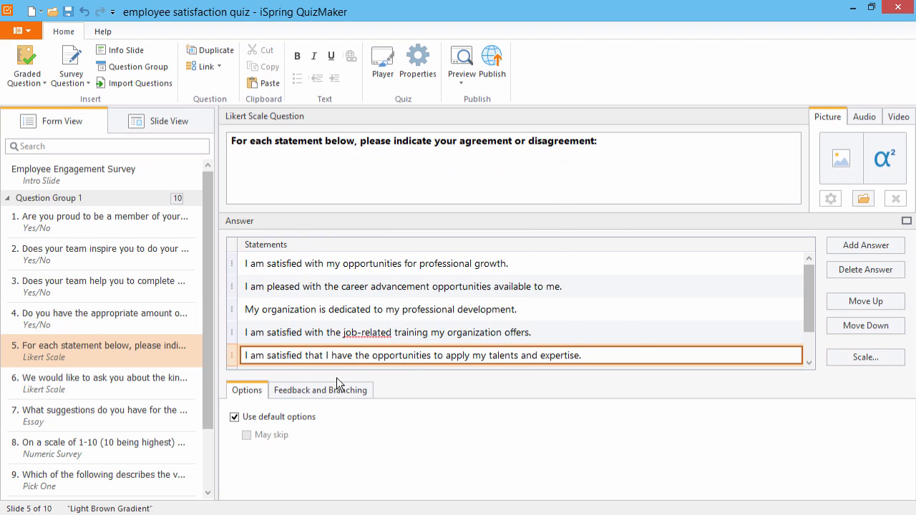
Step: Review the Pick One question about task variety and its 'Not enough' answer
{"action": "left_click", "coordinate": [103, 479]}
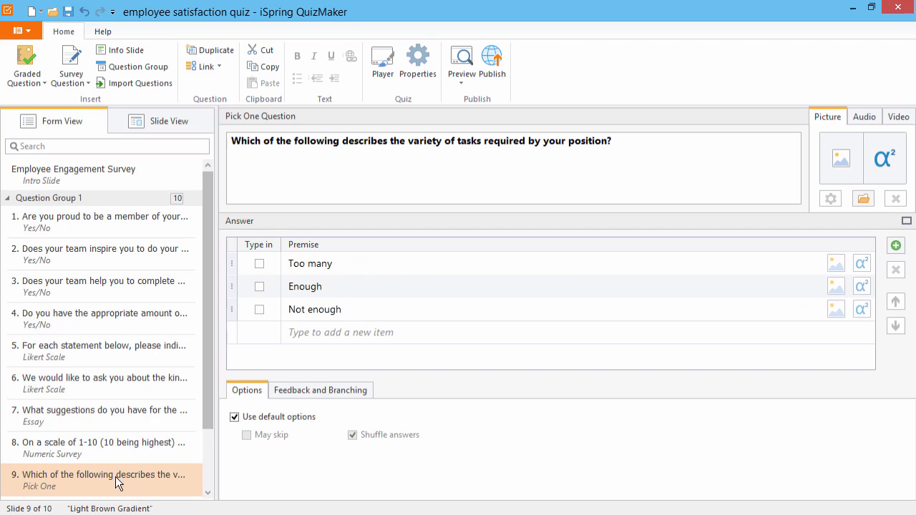
{"action": "left_click", "coordinate": [309, 263]}
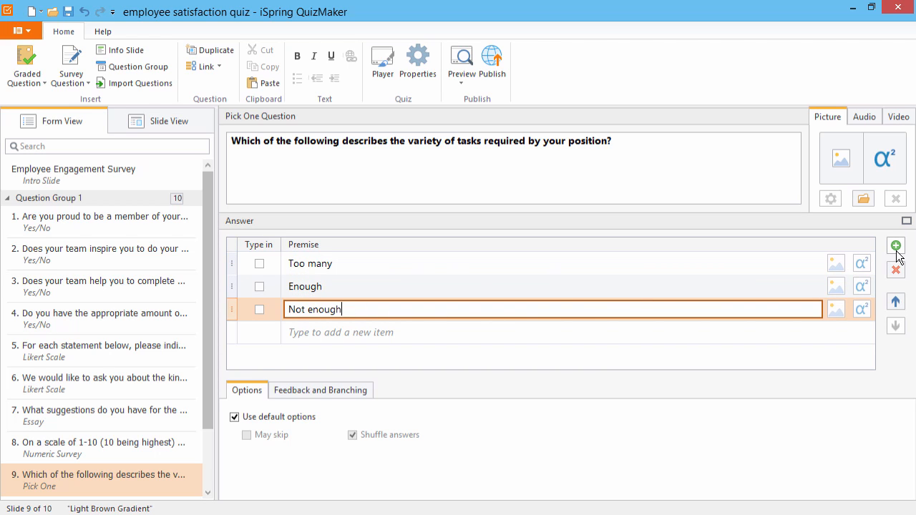
{"action": "mouse_move", "coordinate": [332, 223]}
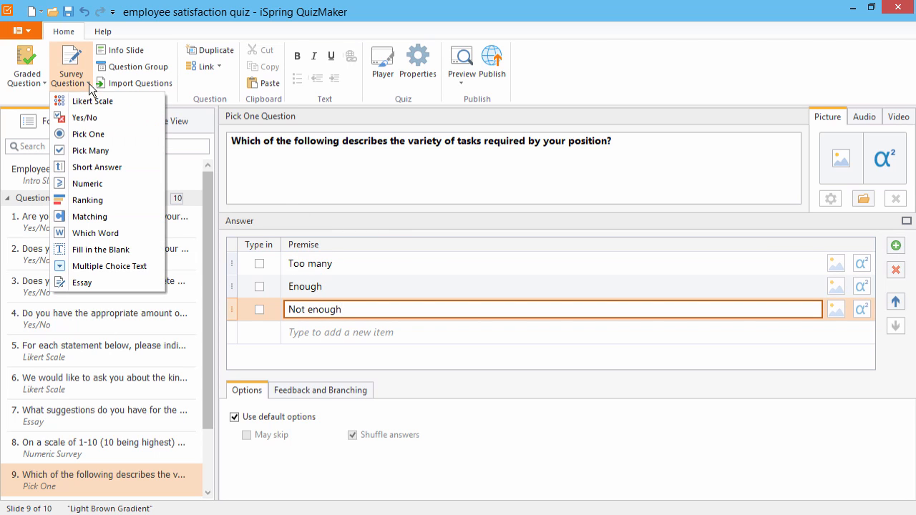
{"action": "mouse_move", "coordinate": [100, 249]}
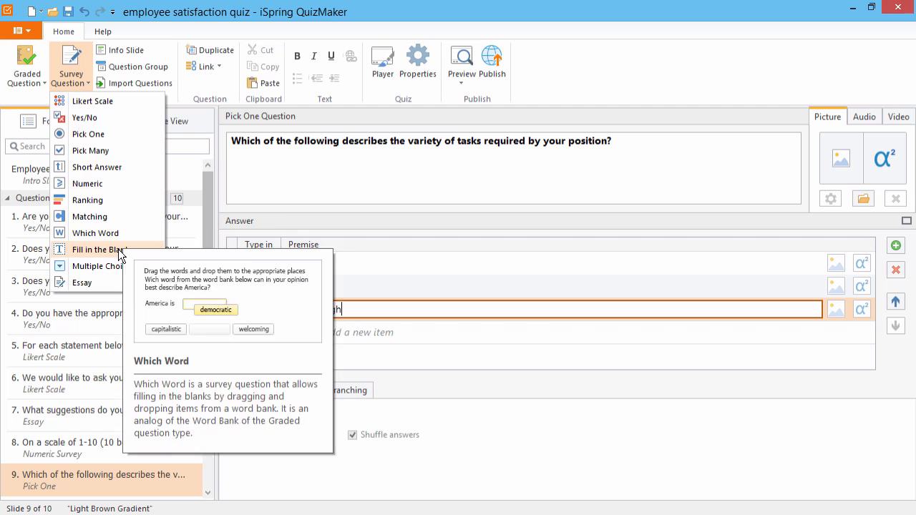
{"action": "mouse_move", "coordinate": [81, 282]}
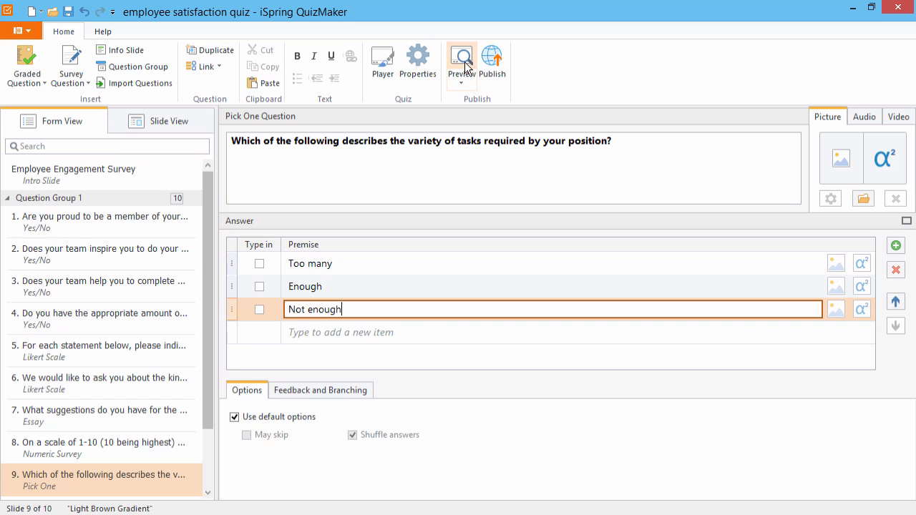
Step: Preview the whole survey and start it to reach question 1 of 10
{"action": "left_click", "coordinate": [460, 63]}
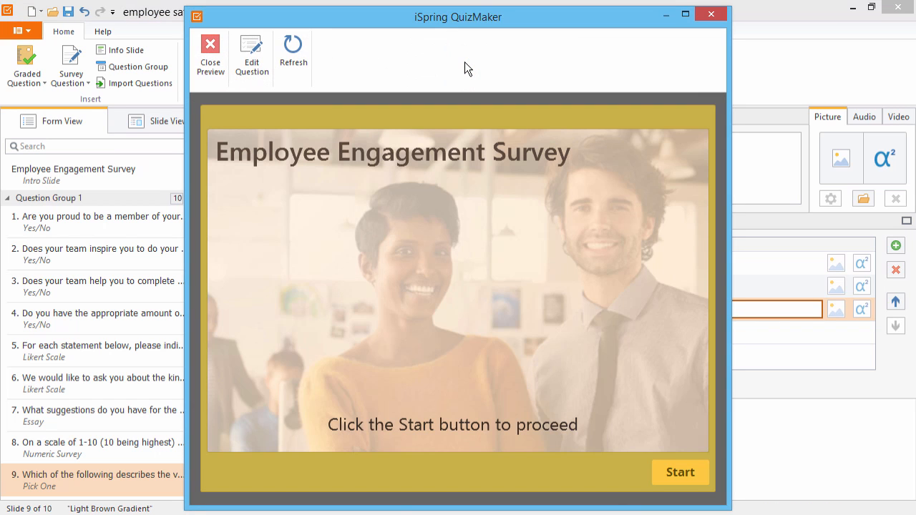
{"action": "mouse_move", "coordinate": [657, 461]}
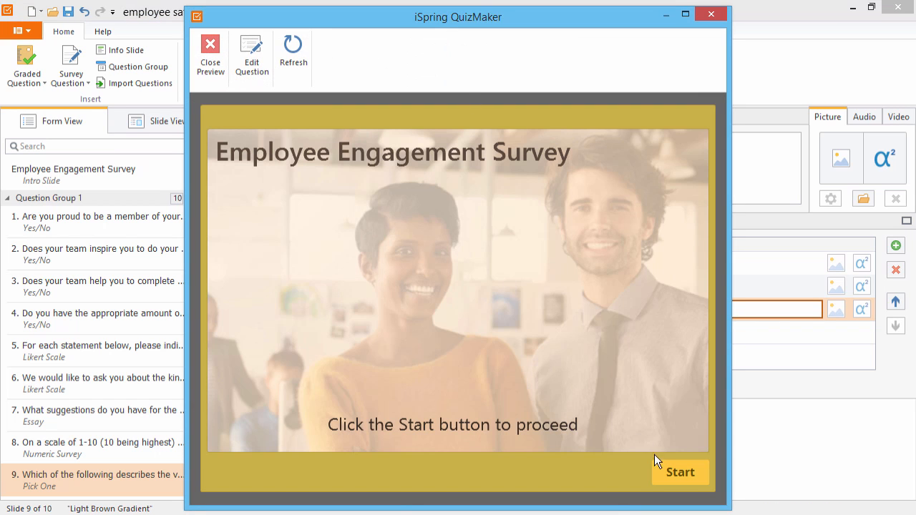
{"action": "left_click", "coordinate": [678, 472]}
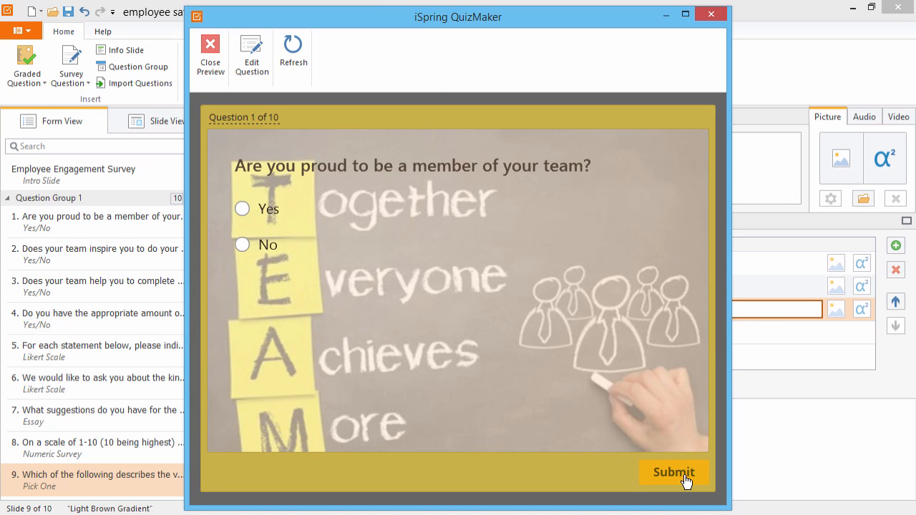